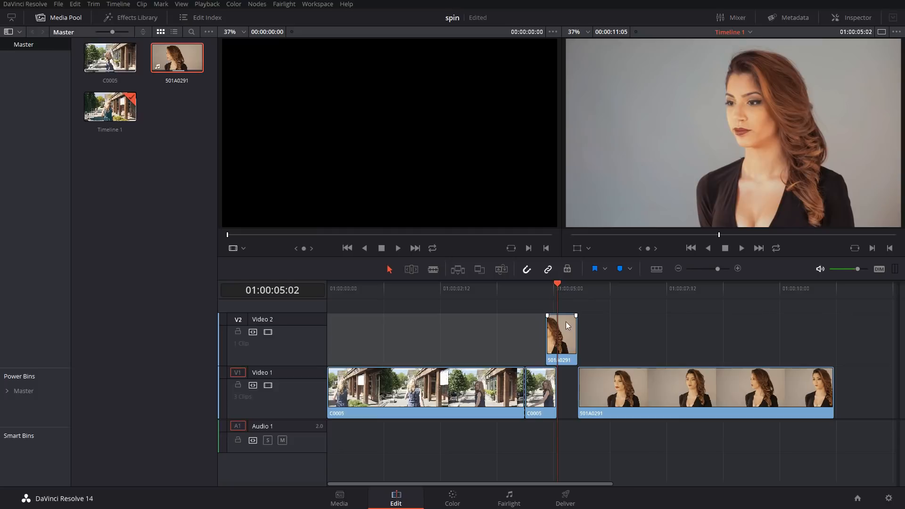
Step: Start a new Fusion Connect clip from the short C0005 clip on Video 1, then dismiss the setup
click(540, 393)
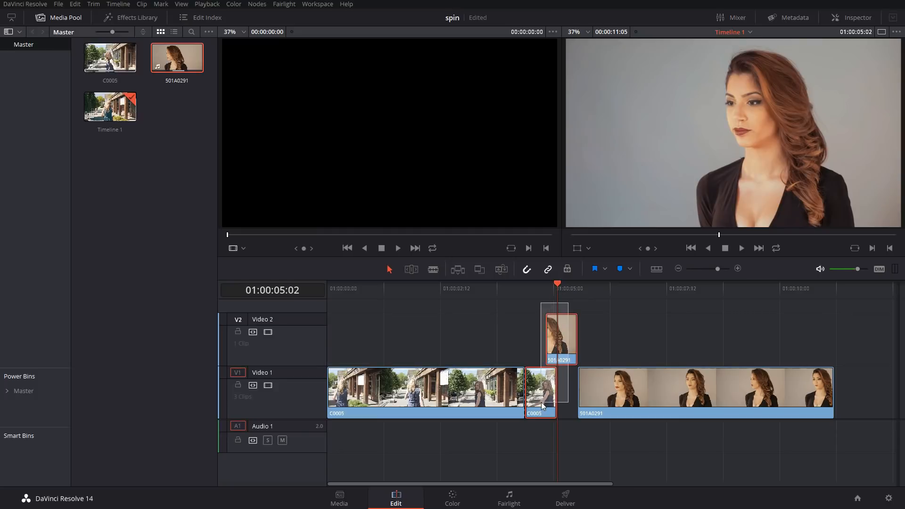
right_click(540, 392)
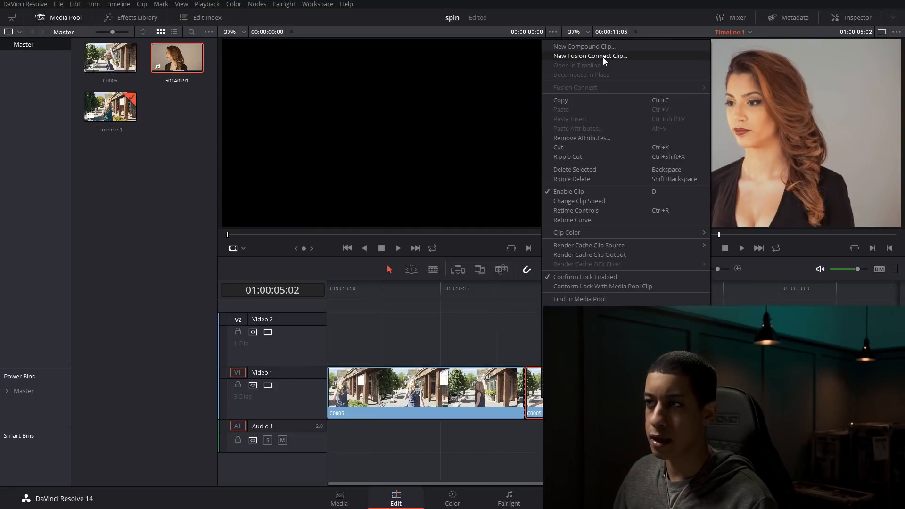
click(590, 56)
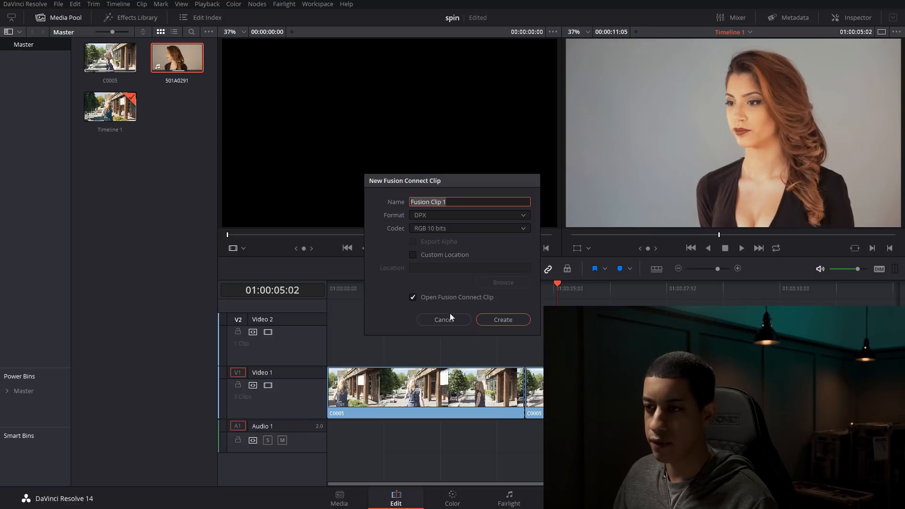
click(501, 320)
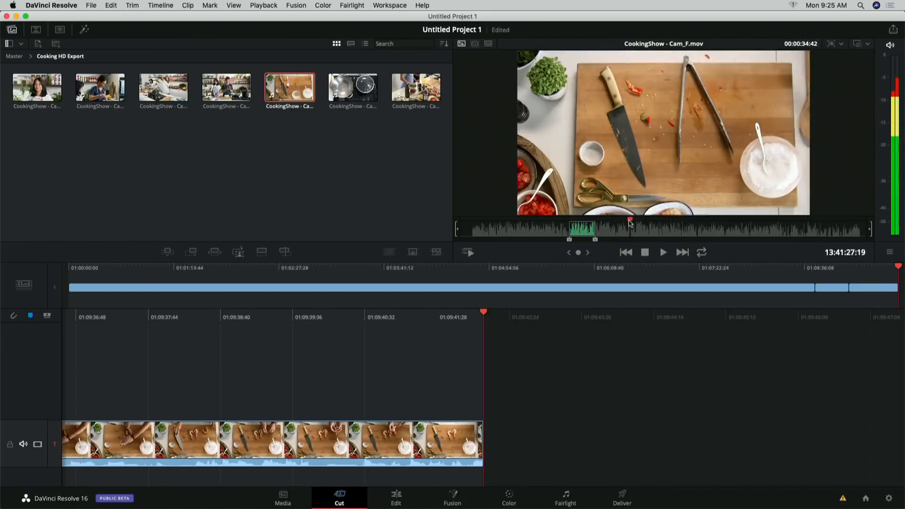
Step: Enter the handle 'jayAreTV' after the @ in the Social Twitter title's Styled Text
click(494, 498)
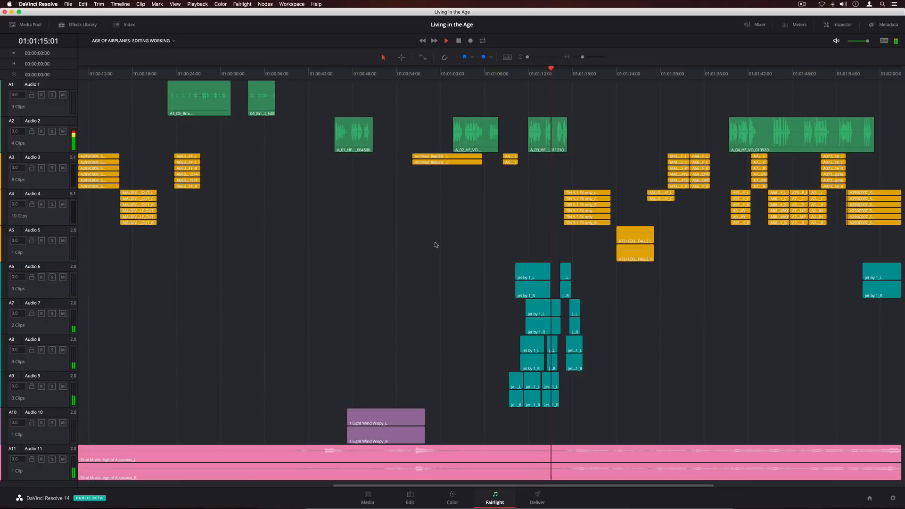
click(452, 498)
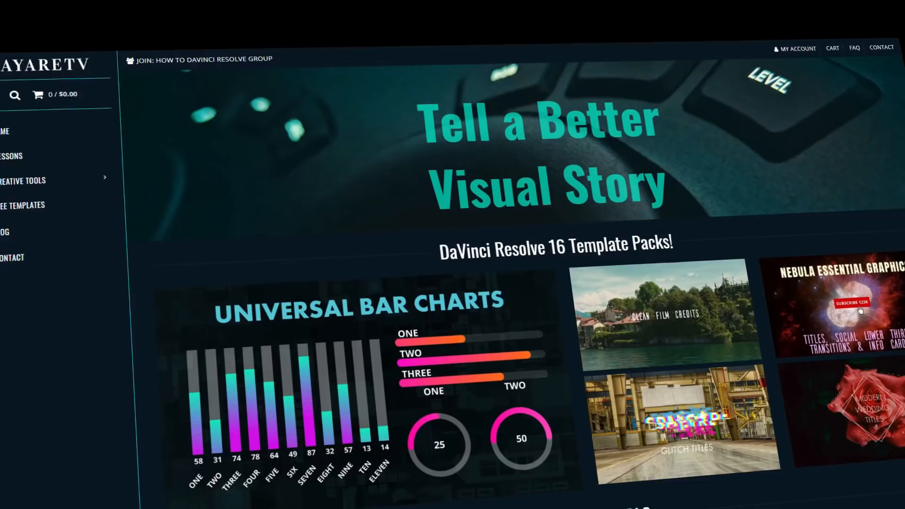
scroll(down, 3)
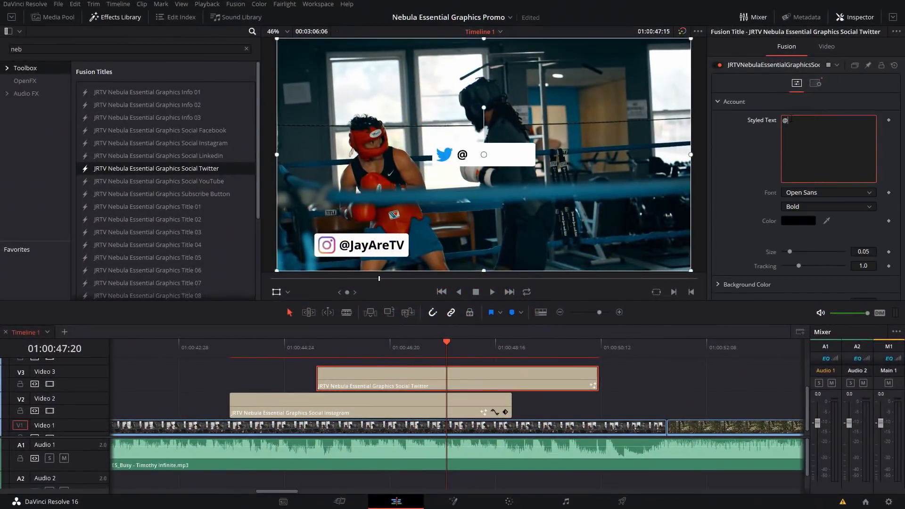
text(jayAreTV)
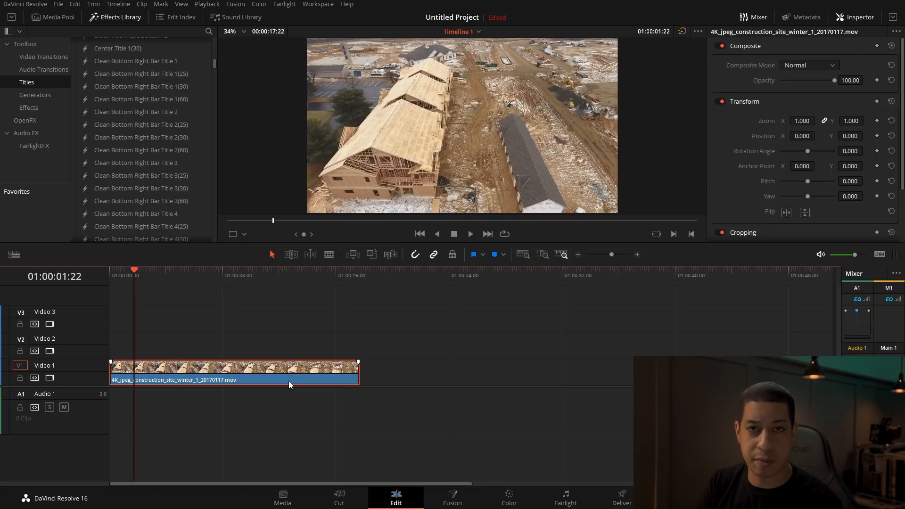
Step: Split the drone clip at the playhead, shorten the second piece, and split it again into three pieces
click(470, 234)
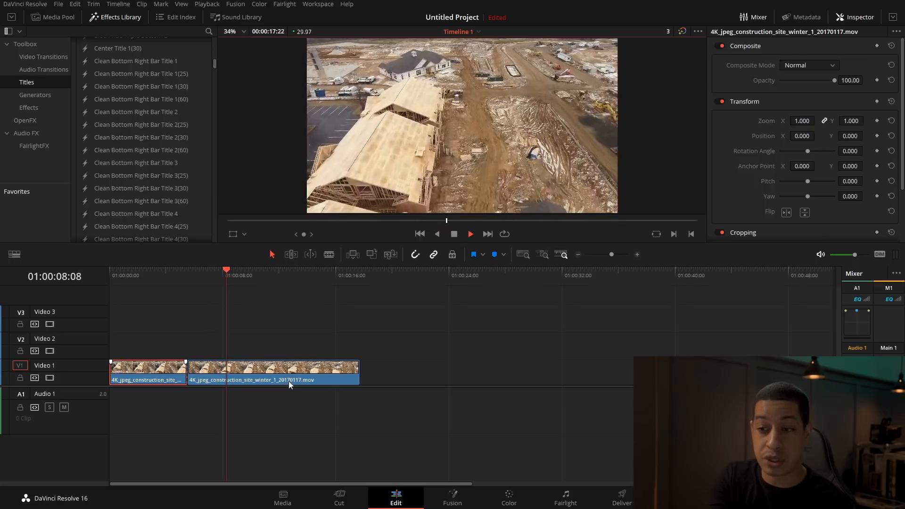
click(470, 234)
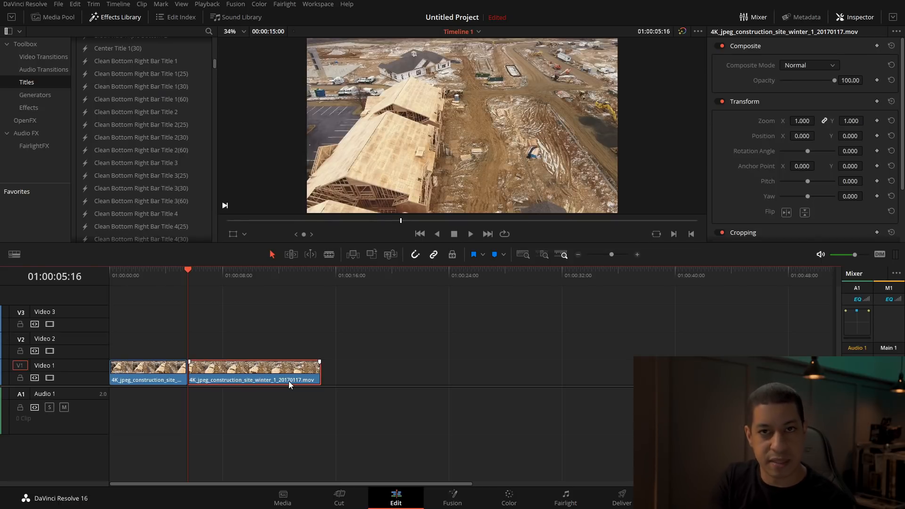
click(469, 233)
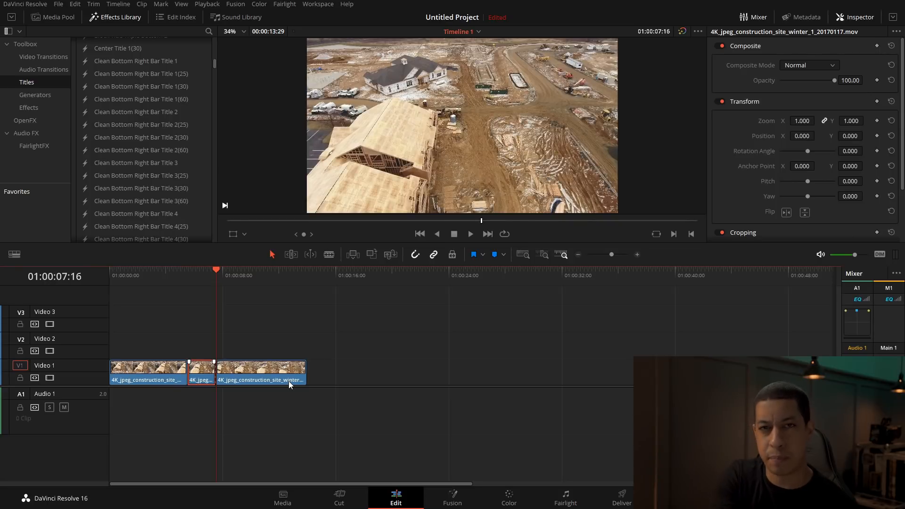
click(469, 234)
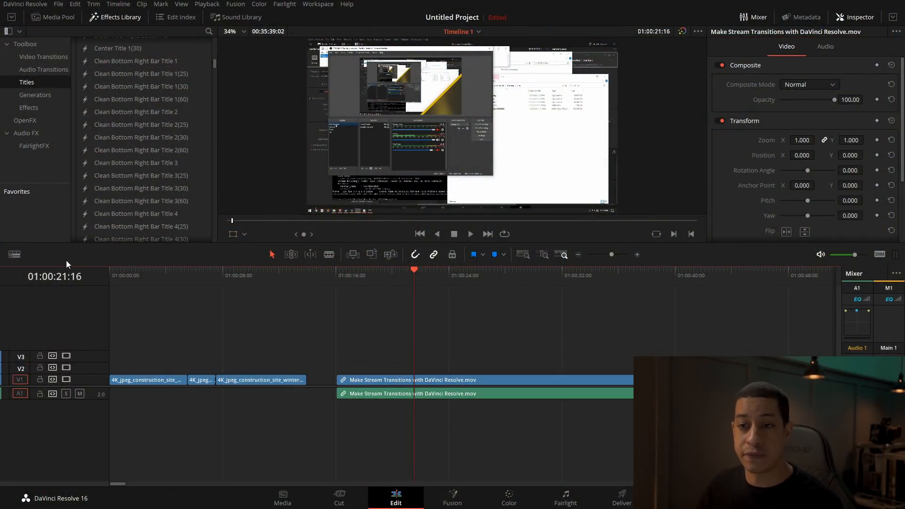
Step: Show the timeline display options, enlarge the audio track height, then return it to minimum
click(14, 254)
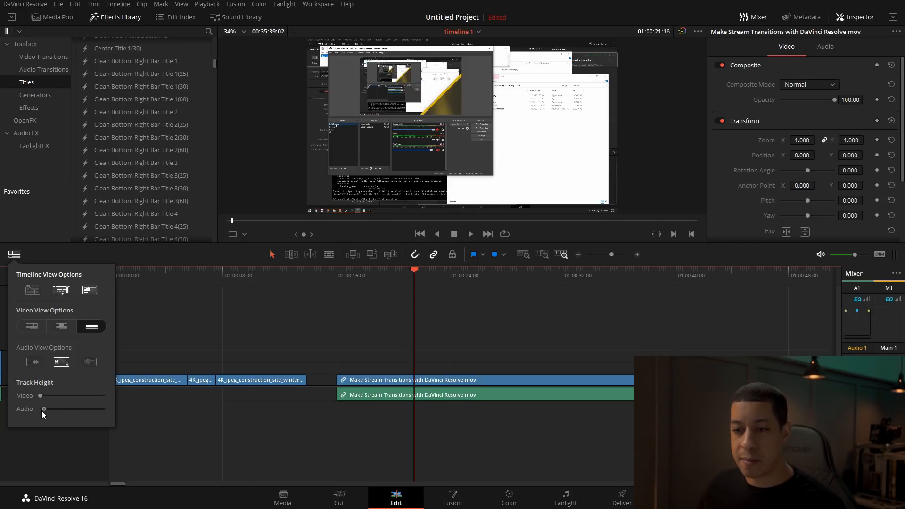
drag(44, 408, 57, 409)
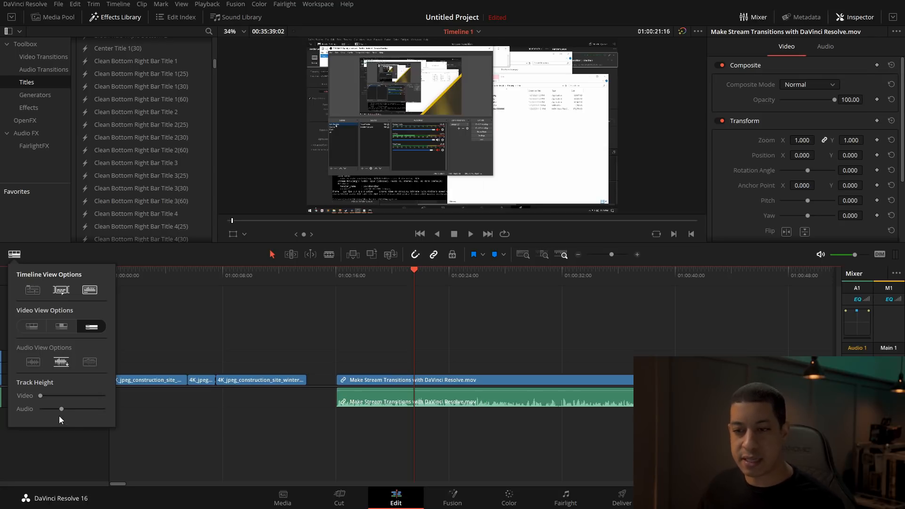
drag(64, 409, 59, 409)
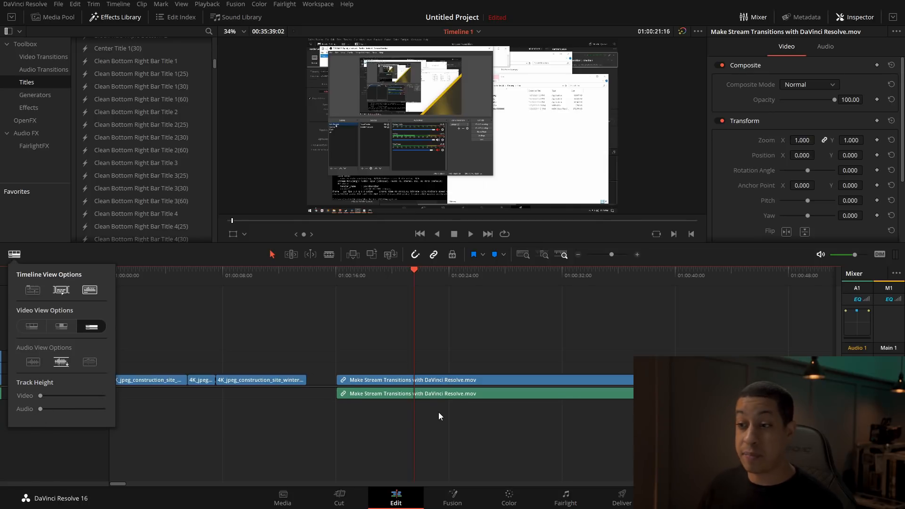
mouse_move(552, 401)
text(save)
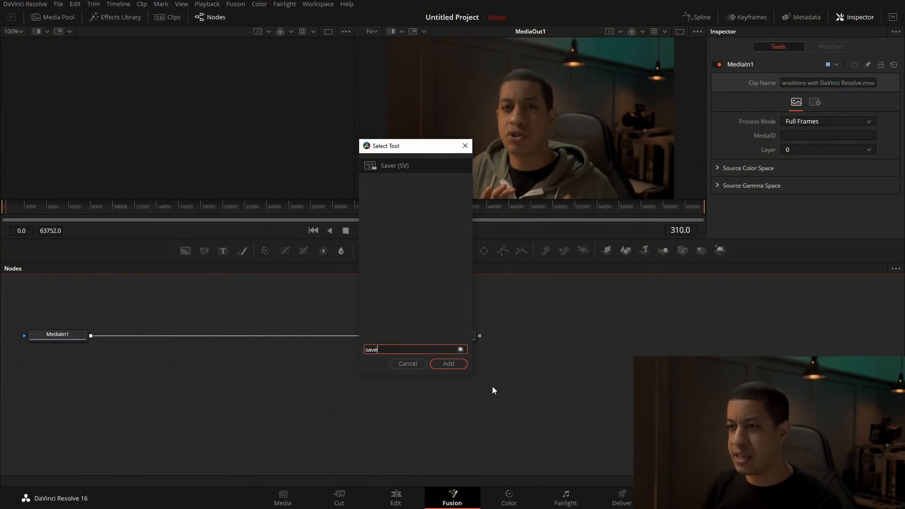
Step: Add the Saver tool beside MediaIn1 and MediaOut1 and show its file output settings
click(449, 364)
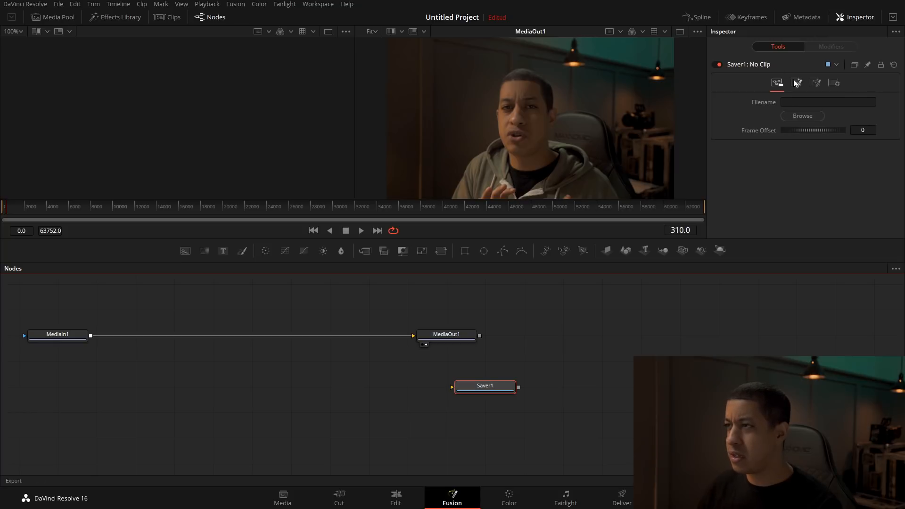
click(835, 83)
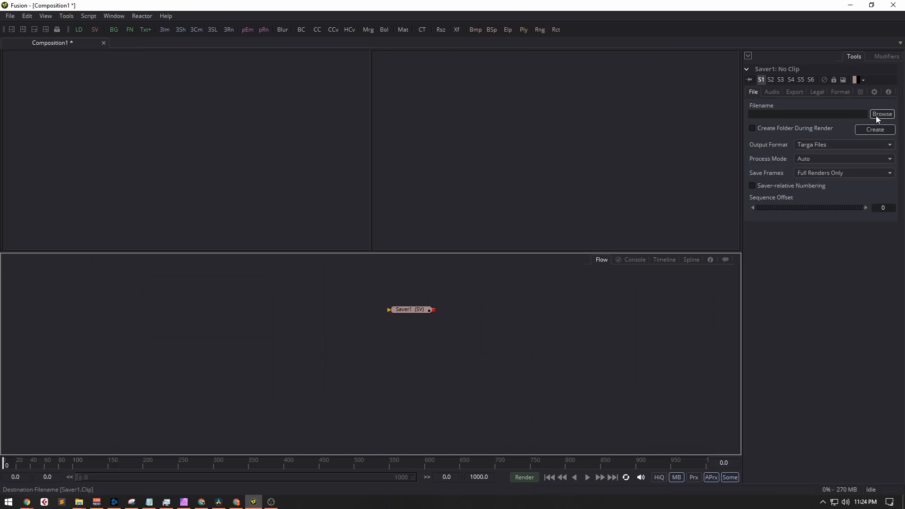
click(843, 145)
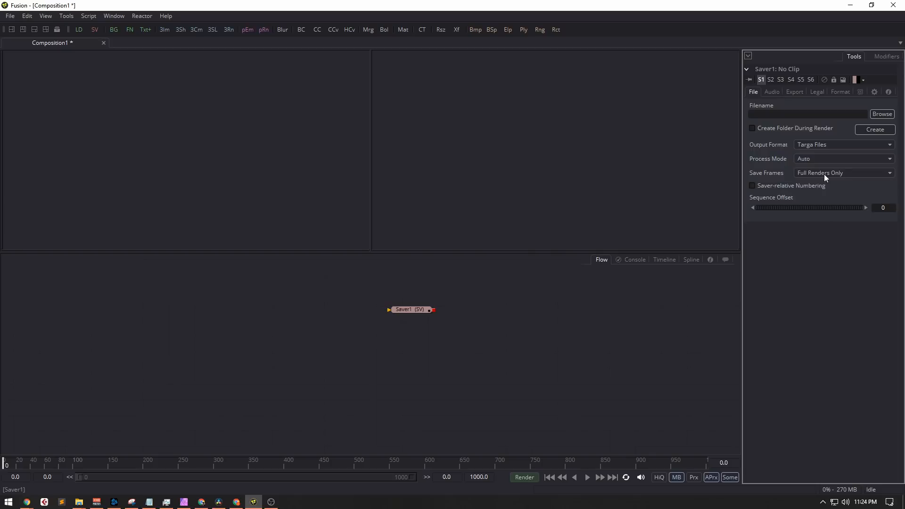
click(795, 91)
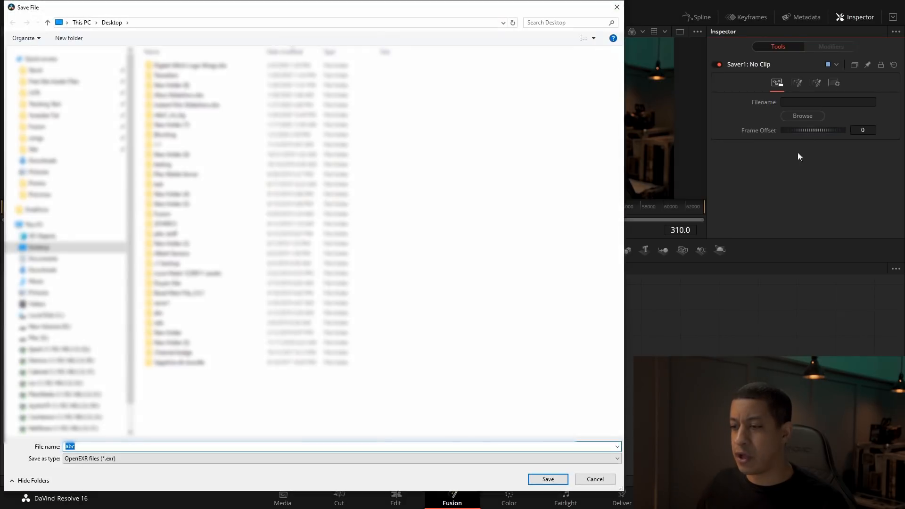
click(340, 458)
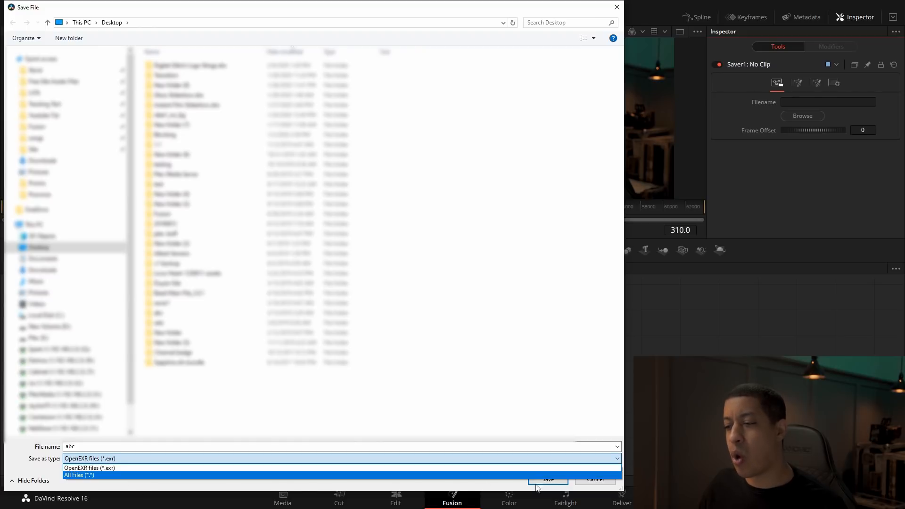
click(595, 479)
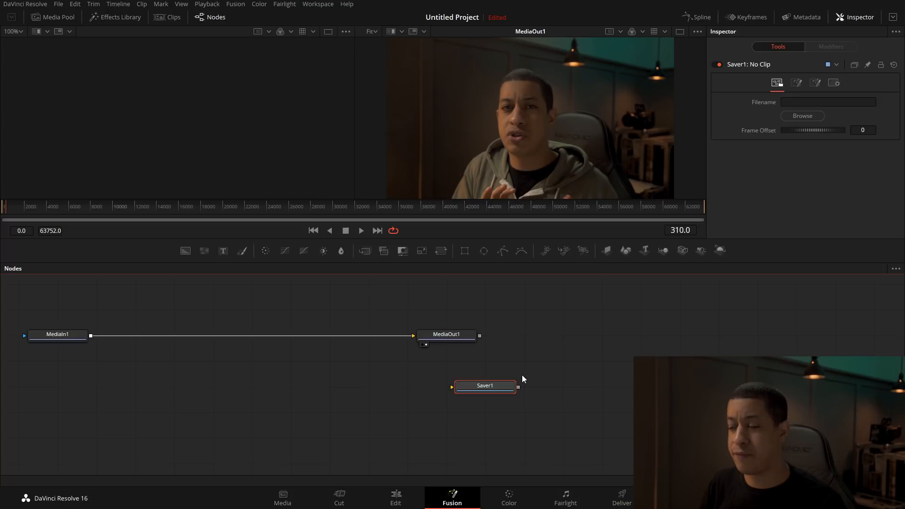
Step: Switch to the Edit page showing the construction clip and the Toolbox transitions
click(395, 498)
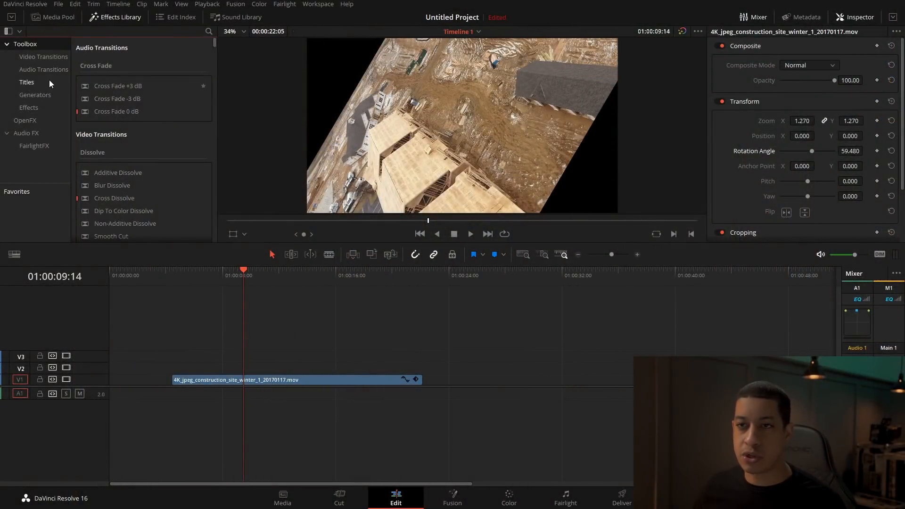
Step: Show the Titles category of the Effects Library Toolbox with its title templates
click(27, 82)
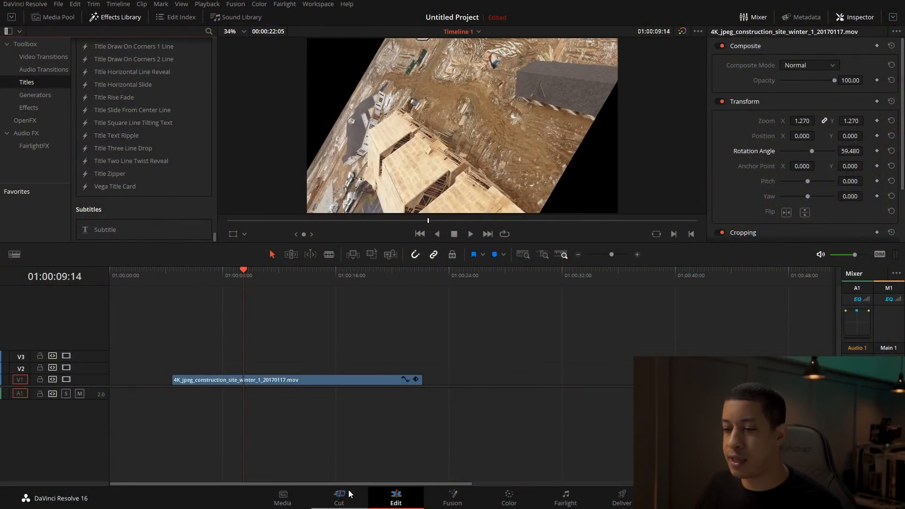
Step: Switch to the Cut page and scroll the Titles list toward 3D Title Reflective Type
click(339, 498)
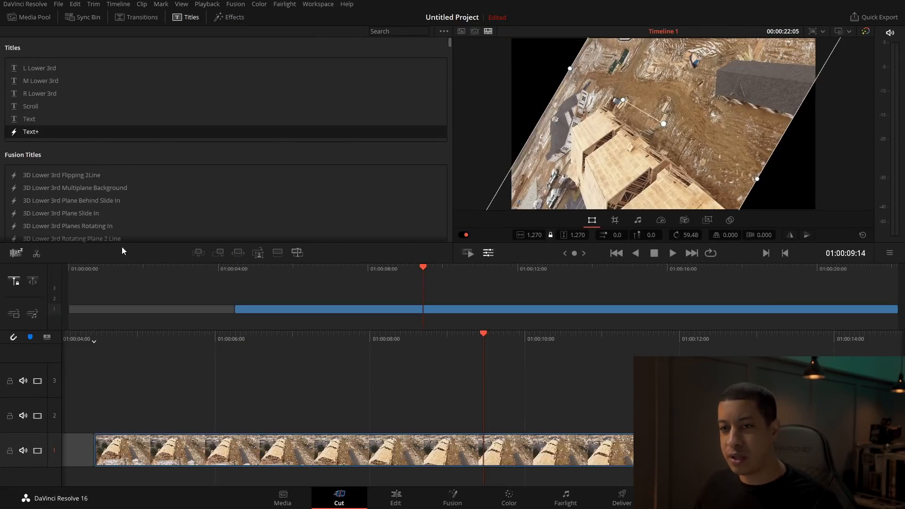
scroll(down, 3)
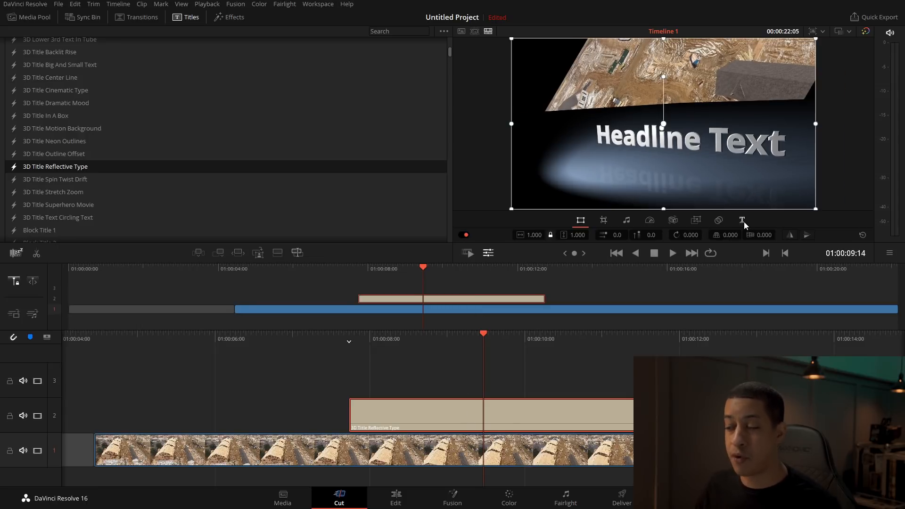
mouse_move(742, 220)
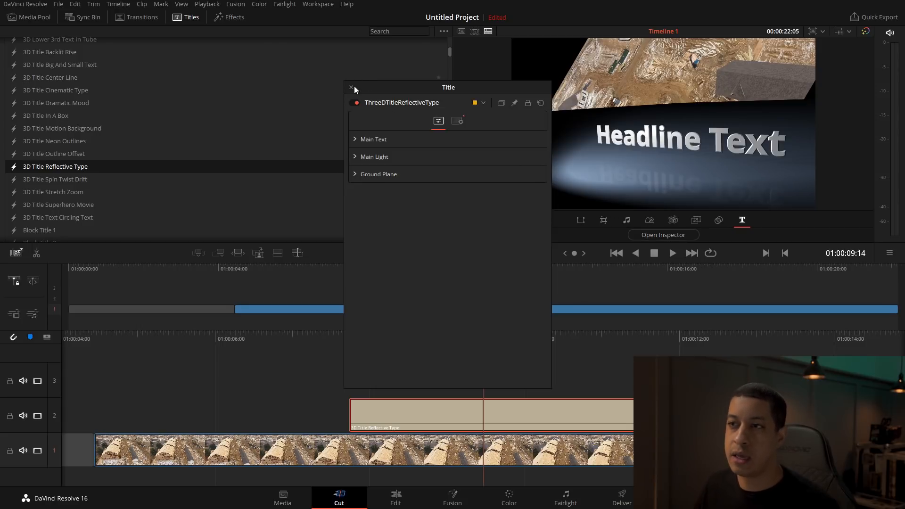
click(351, 87)
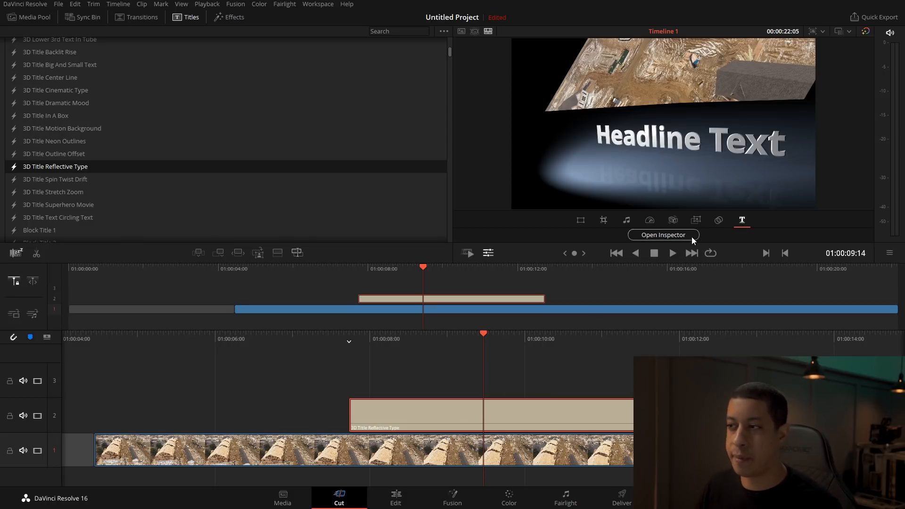
click(662, 235)
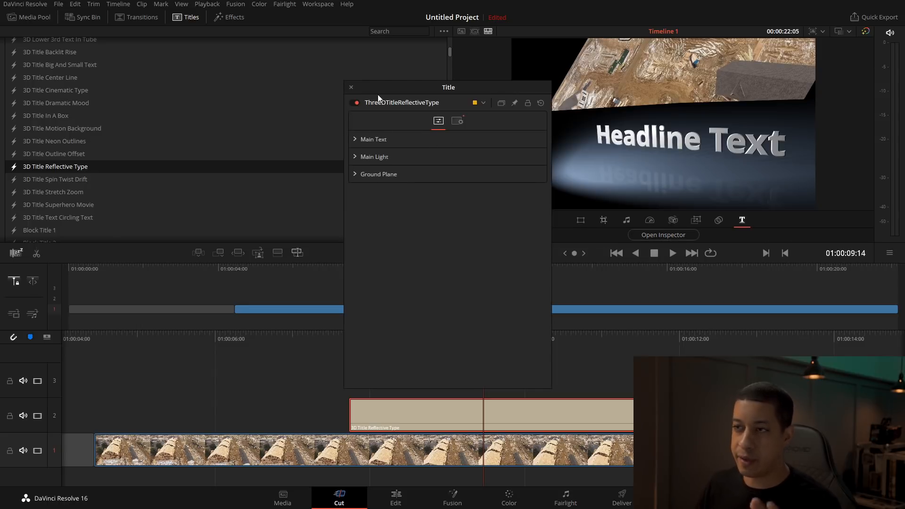
mouse_move(369, 122)
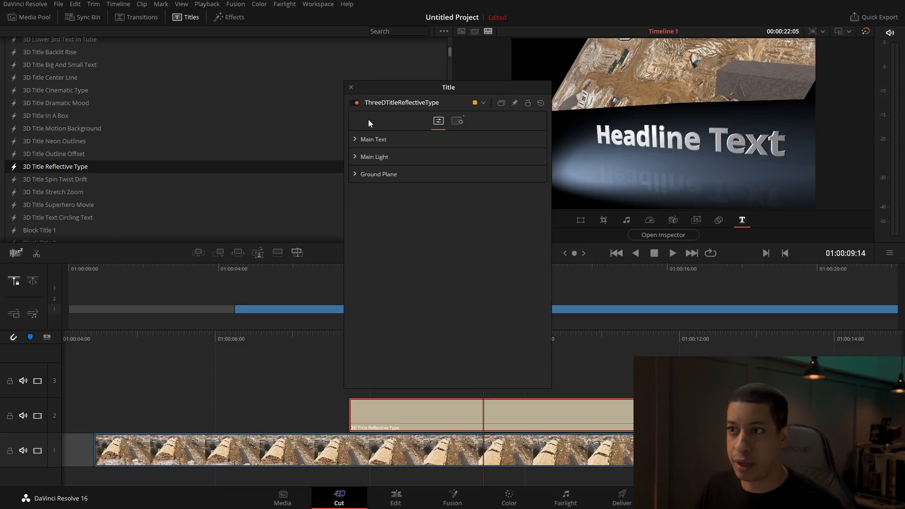